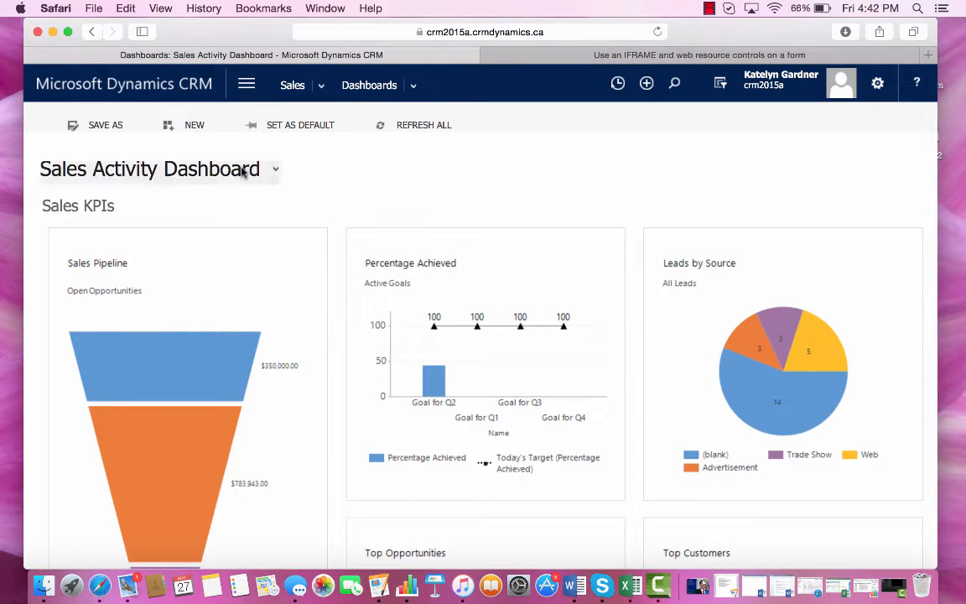
- Start a new dashboard and choose the 2-Column Regular Dashboard layout
{"action": "left_click", "coordinate": [194, 125]}
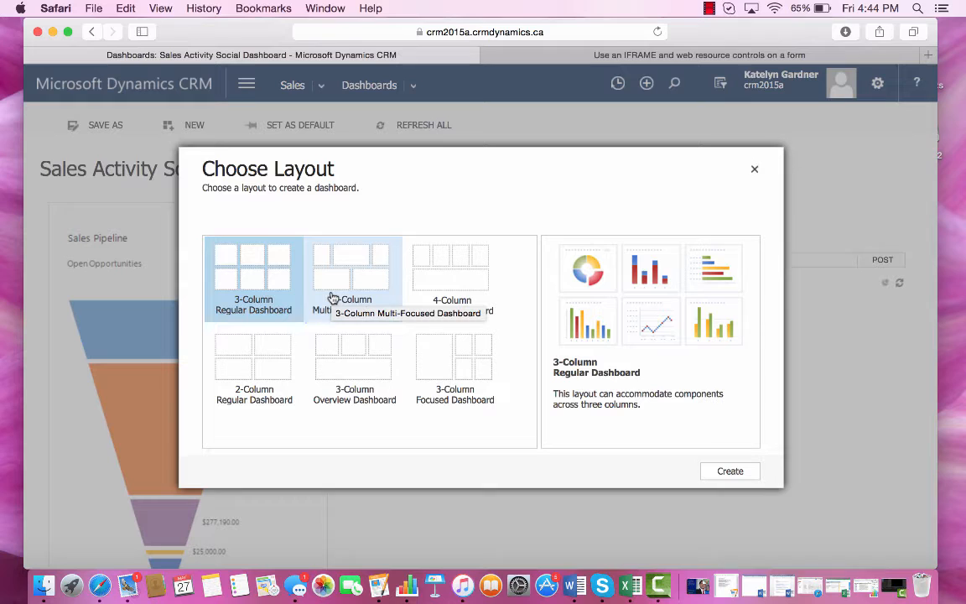
{"action": "mouse_move", "coordinate": [248, 368]}
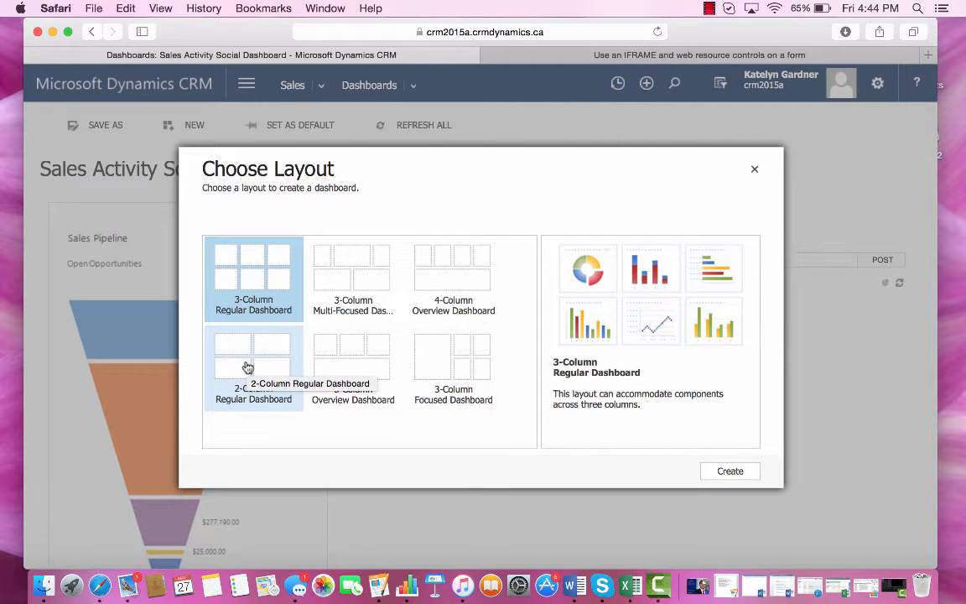
{"action": "left_click", "coordinate": [253, 369]}
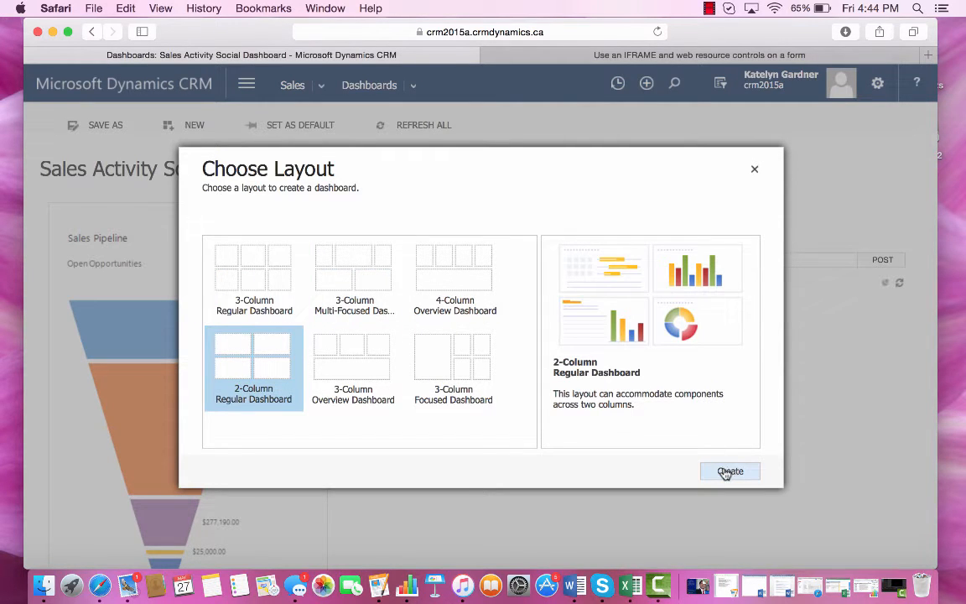
- Create the dashboard and add the Opportunity Sales Pipeline chart to the left column
{"action": "left_click", "coordinate": [729, 472]}
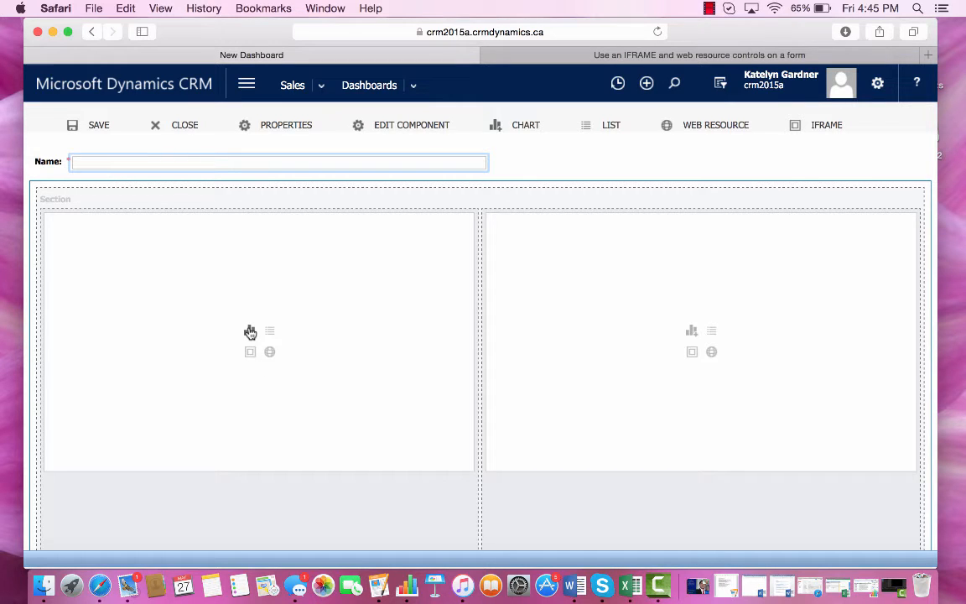
{"action": "left_click", "coordinate": [269, 331]}
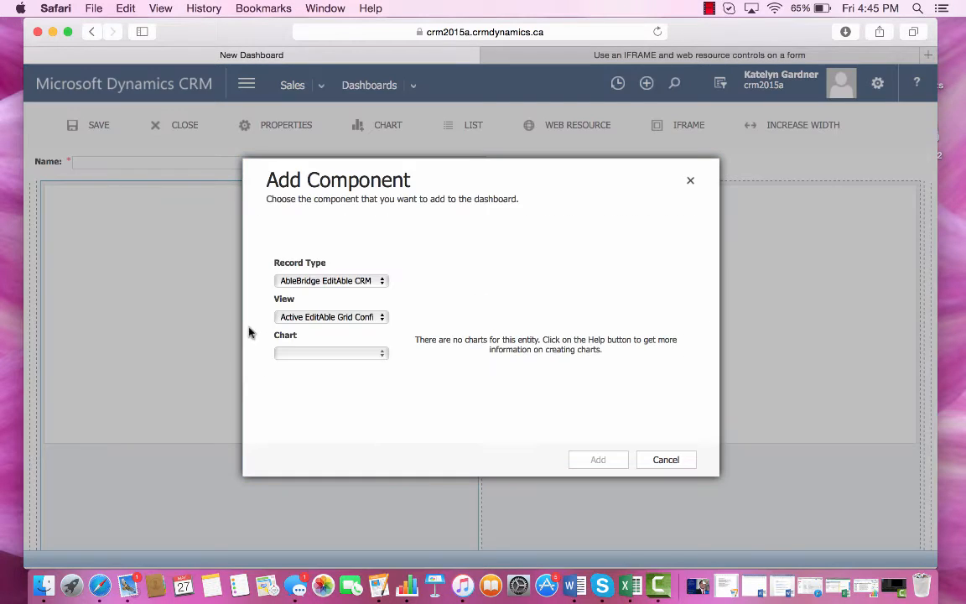
{"action": "left_click", "coordinate": [331, 280]}
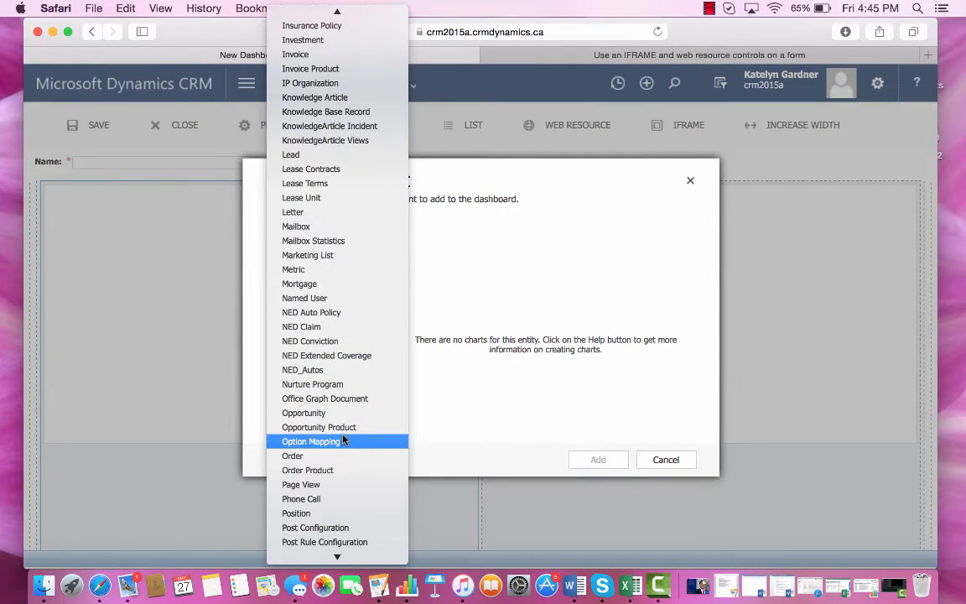
{"action": "left_click", "coordinate": [303, 413]}
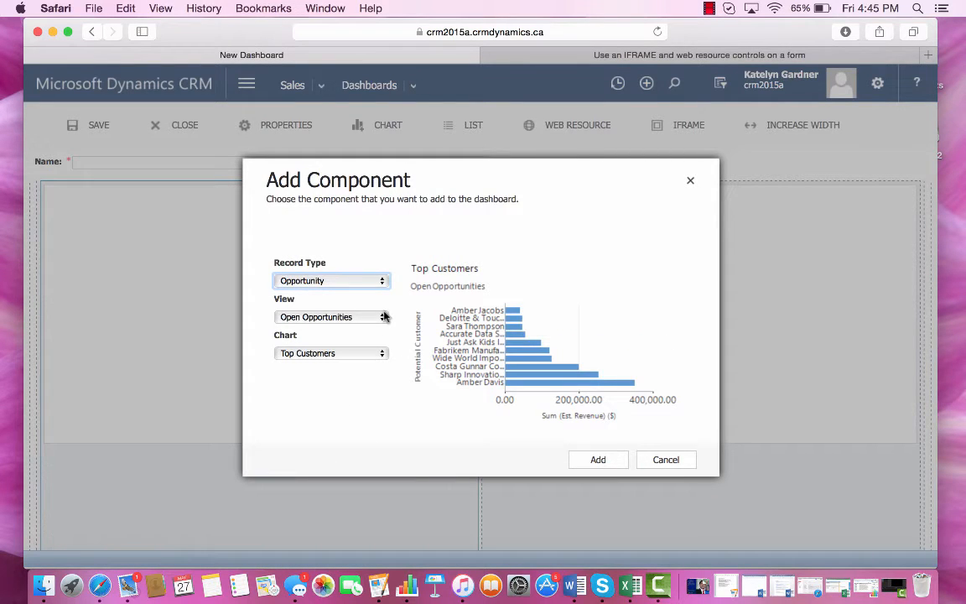
{"action": "left_click", "coordinate": [381, 352]}
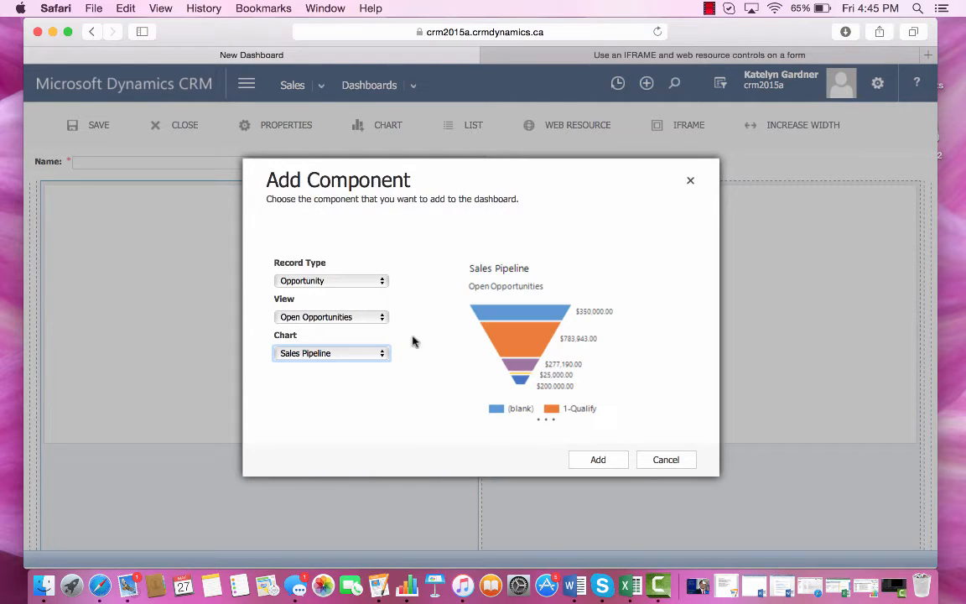
{"action": "left_click", "coordinate": [597, 459]}
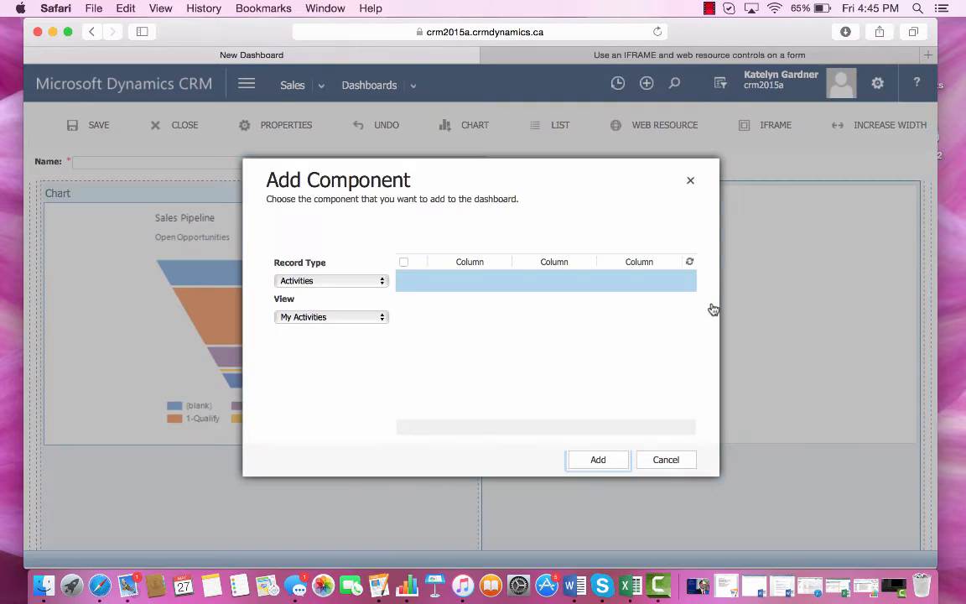
- Add an Activities list using the All Activities view to the right column
{"action": "left_click", "coordinate": [331, 316]}
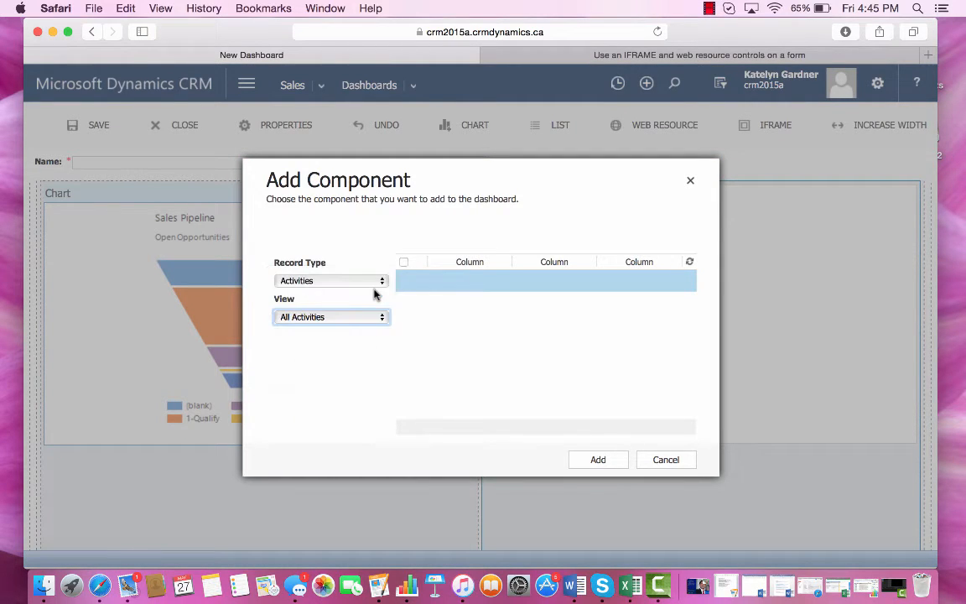
{"action": "left_click", "coordinate": [598, 458]}
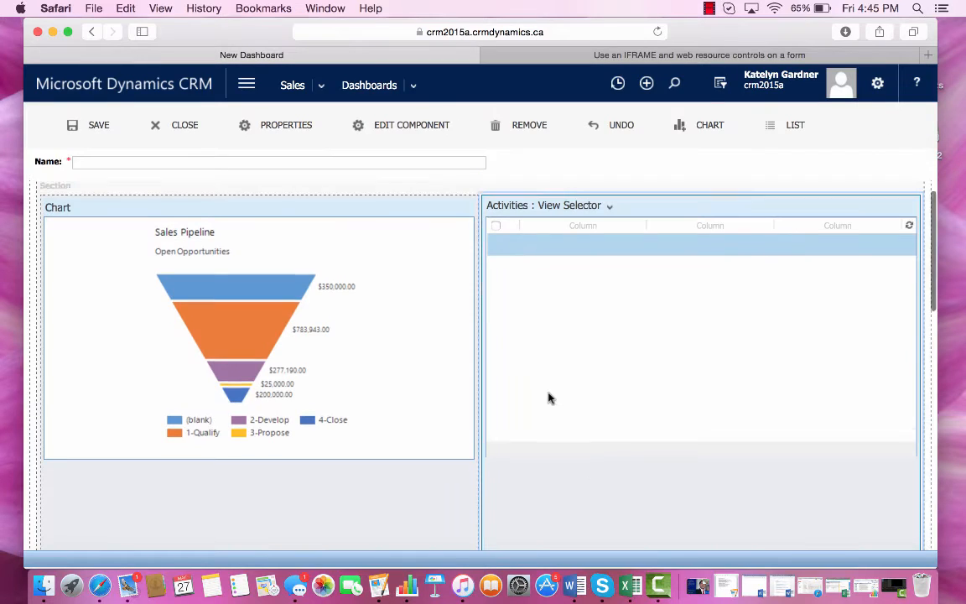
{"action": "mouse_move", "coordinate": [769, 352]}
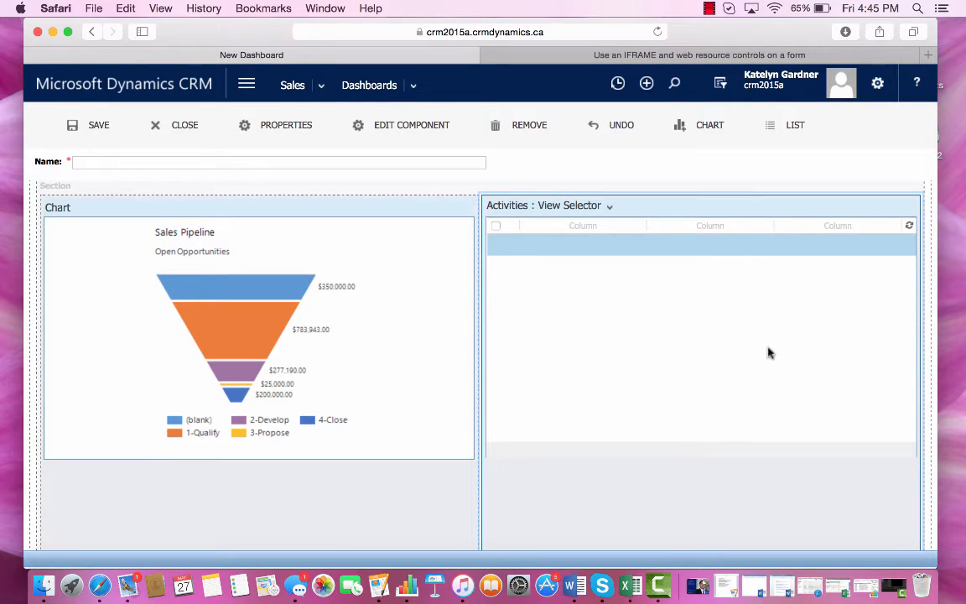
{"action": "mouse_move", "coordinate": [606, 360]}
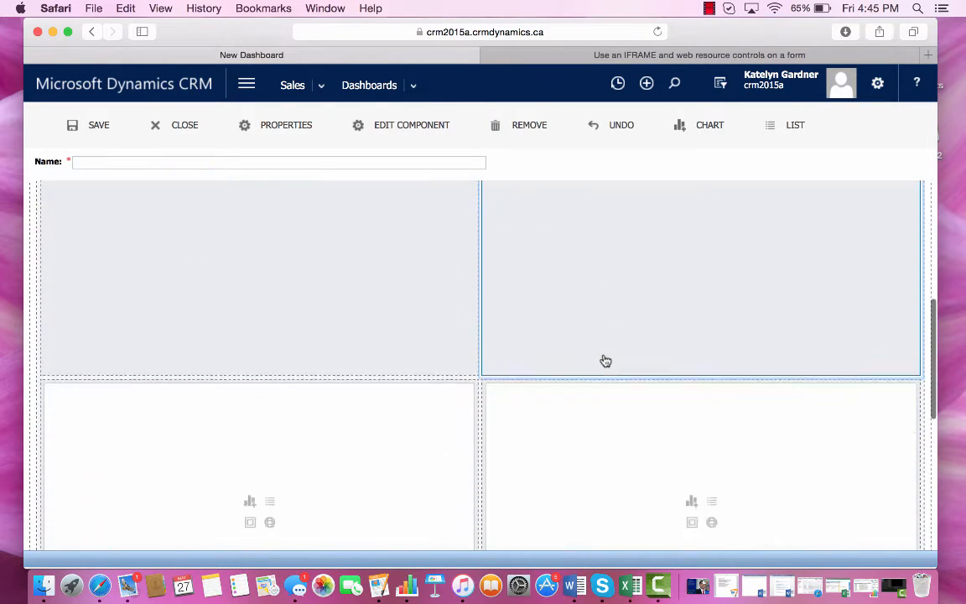
{"action": "scroll", "scroll_direction": "down", "scroll_amount": 3}
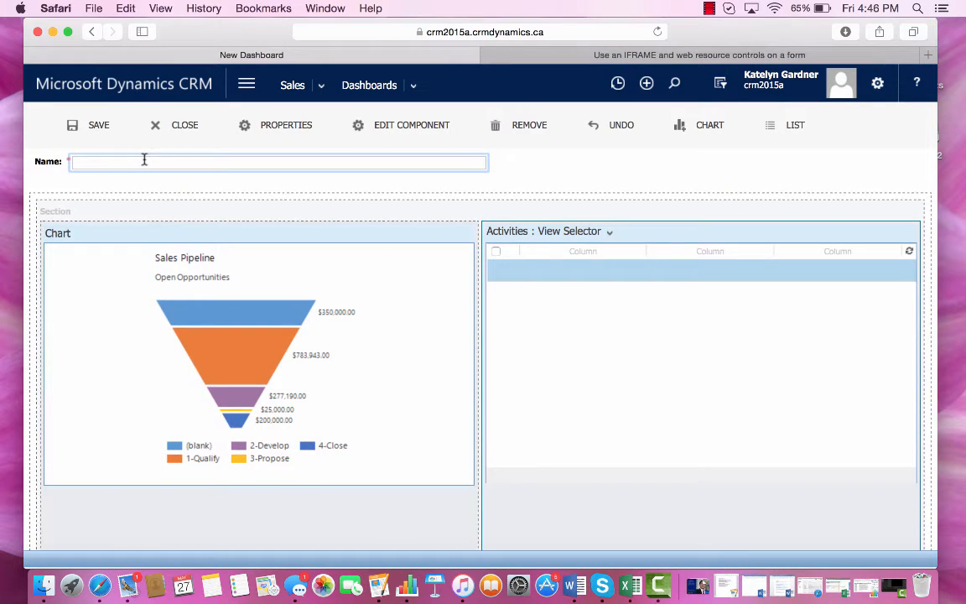
- Name the dashboard 'Testing Dashboard (under construction)', save it and view the result
{"action": "type", "text": "Testing"}
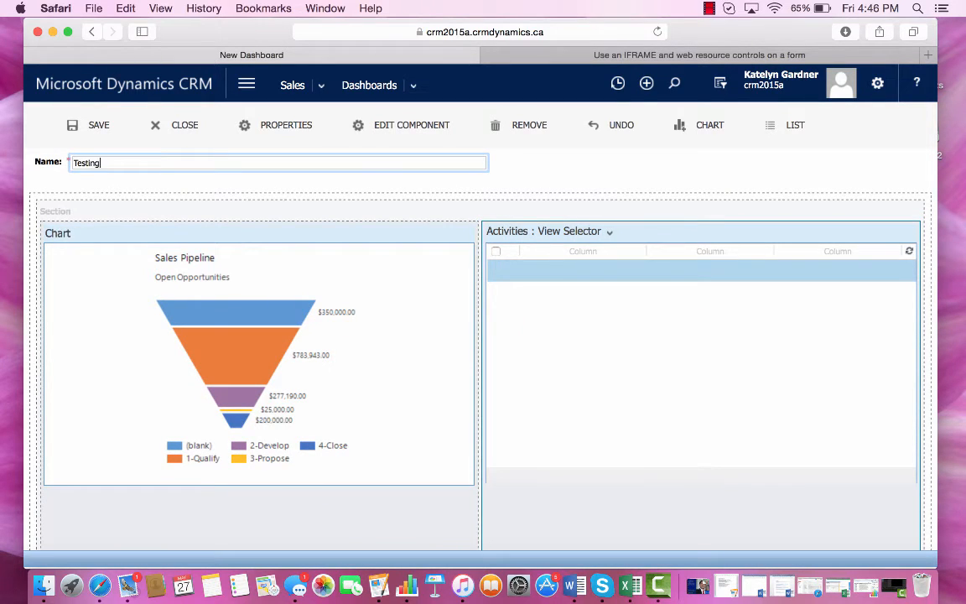
{"action": "type", "text": "Dashboard"}
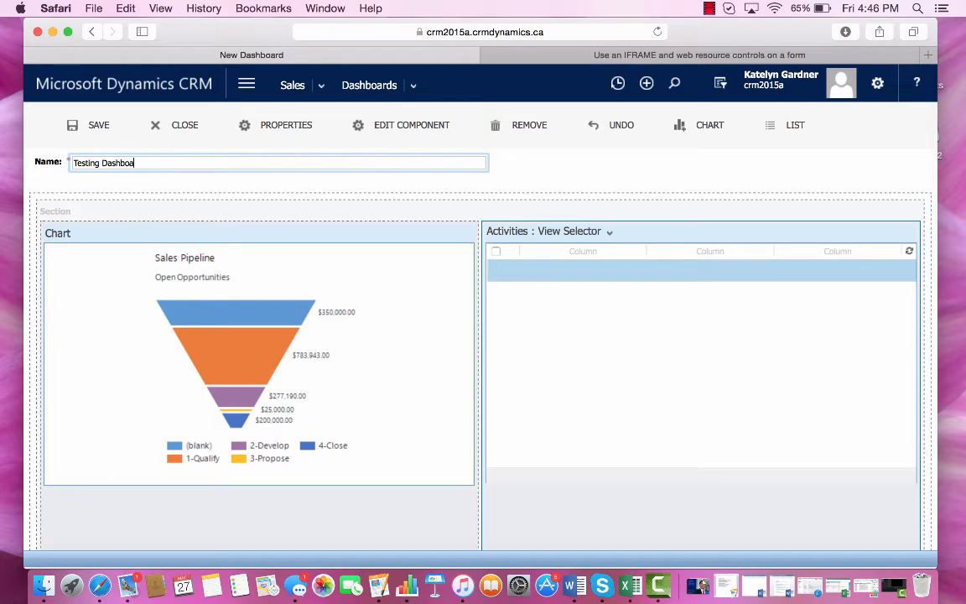
{"action": "type", "text": "(under construction)"}
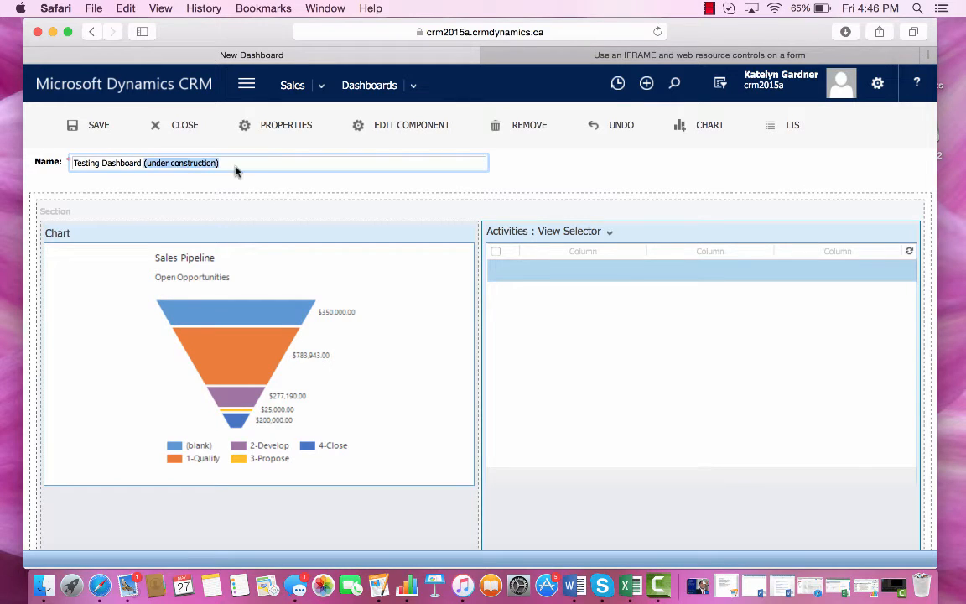
{"action": "left_click", "coordinate": [94, 162]}
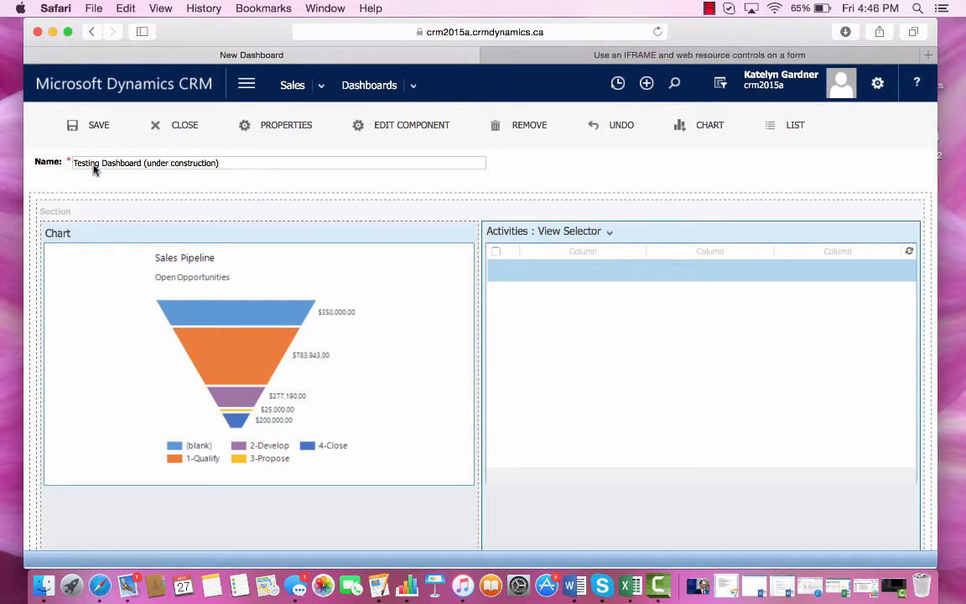
{"action": "left_click", "coordinate": [99, 125]}
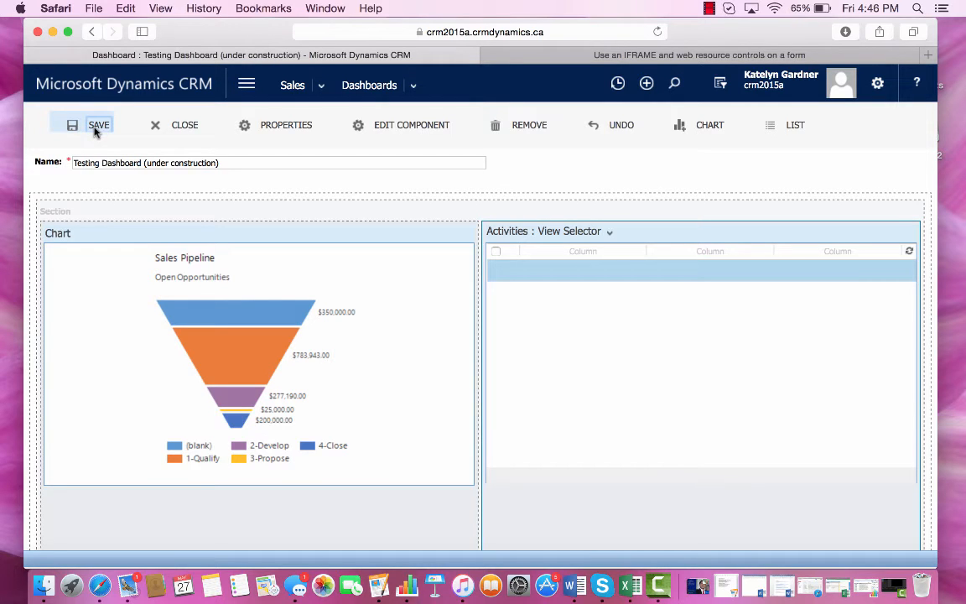
{"action": "left_click", "coordinate": [98, 124]}
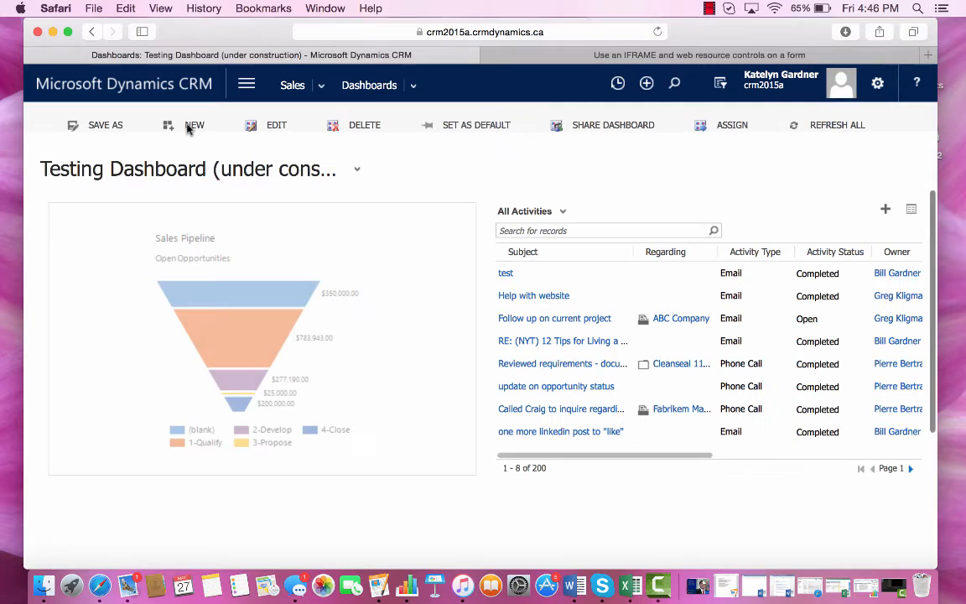
{"action": "left_click", "coordinate": [356, 169]}
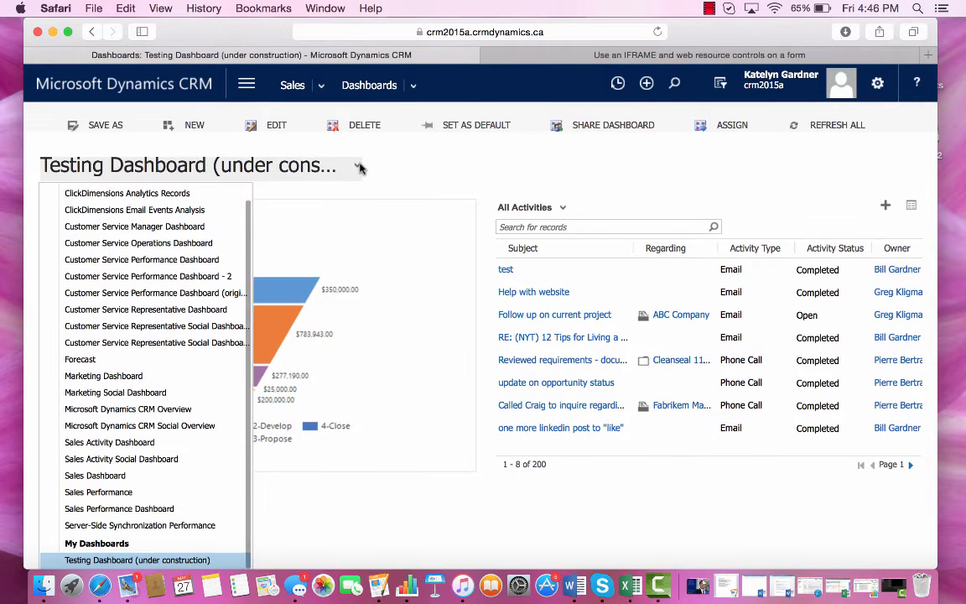
{"action": "scroll", "scroll_direction": "up", "scroll_amount": 3}
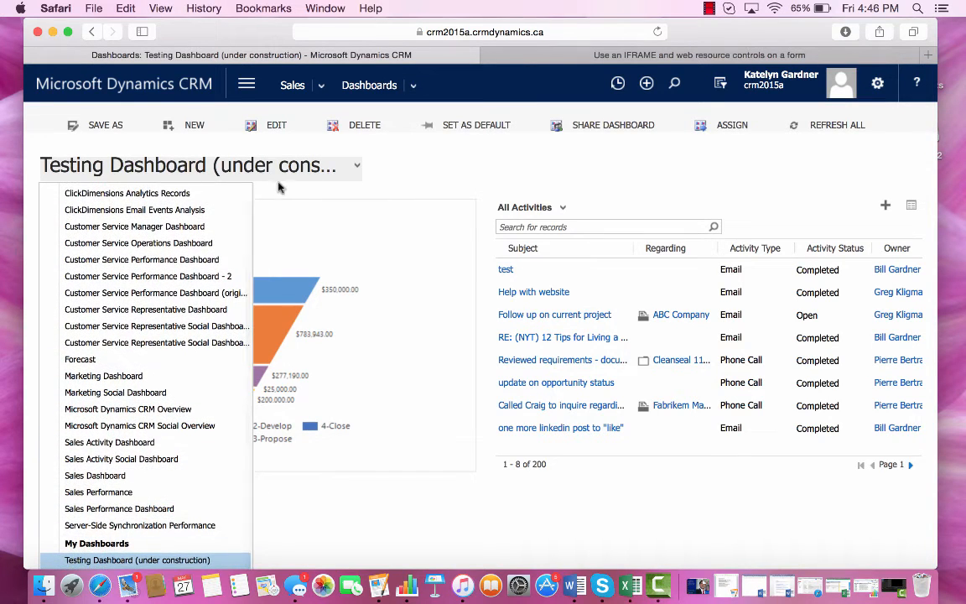
{"action": "mouse_move", "coordinate": [84, 547]}
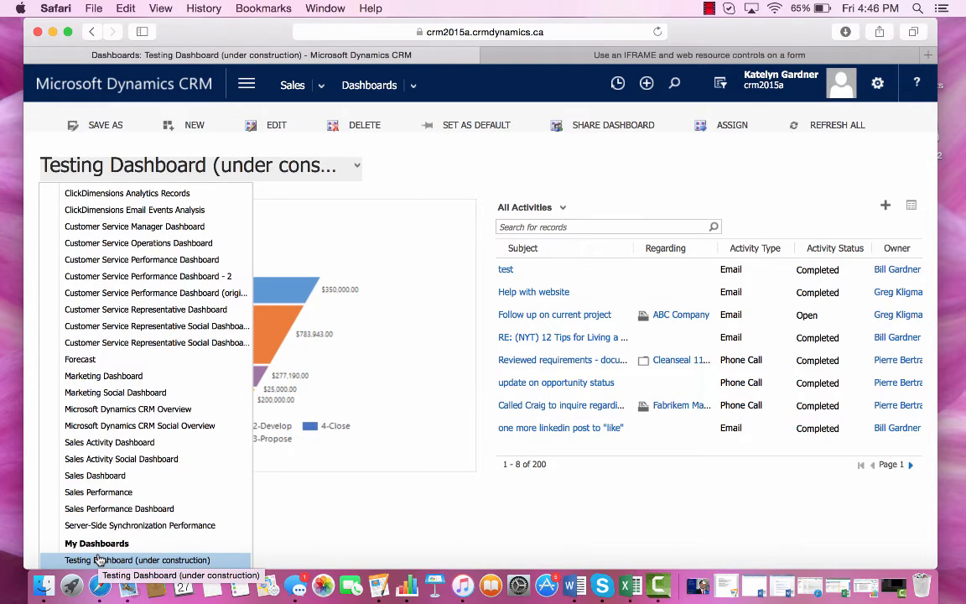
{"action": "left_click", "coordinate": [138, 559]}
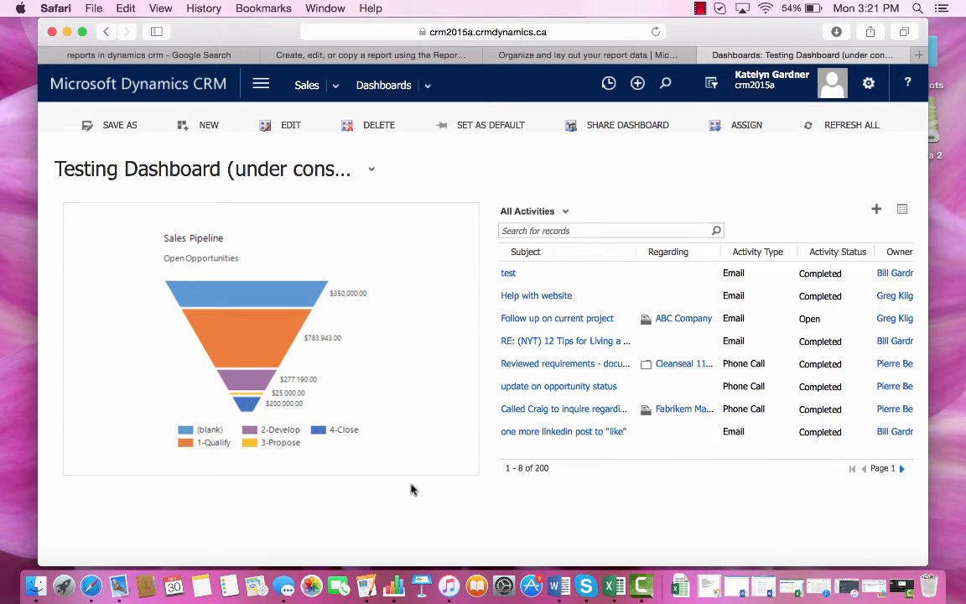
{"action": "mouse_move", "coordinate": [476, 160]}
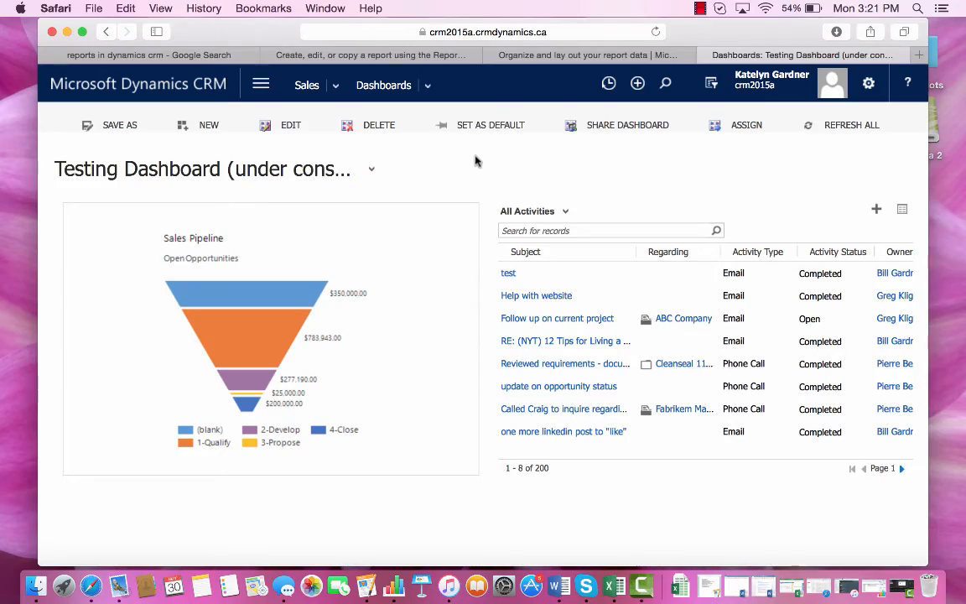